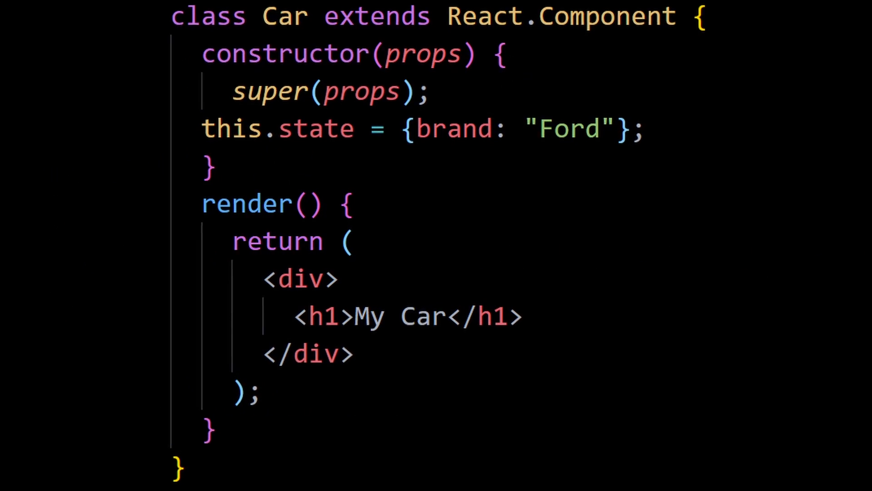
scroll(down, 3)
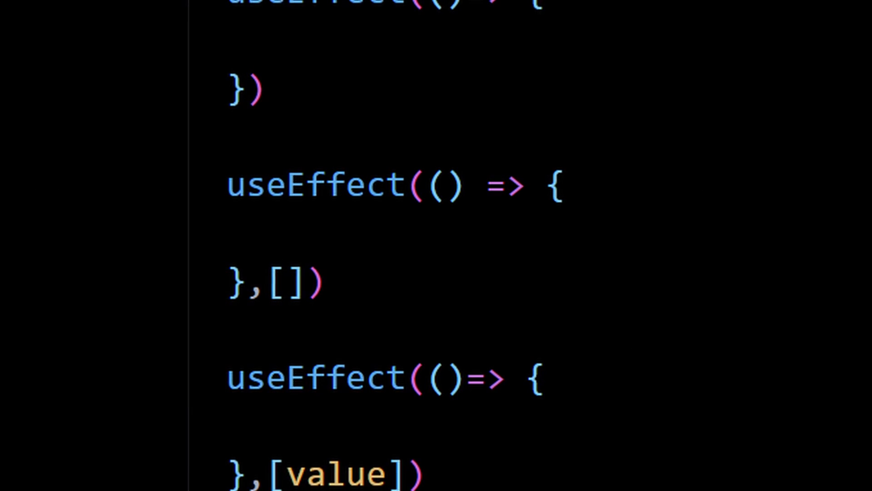
scroll(up, 3)
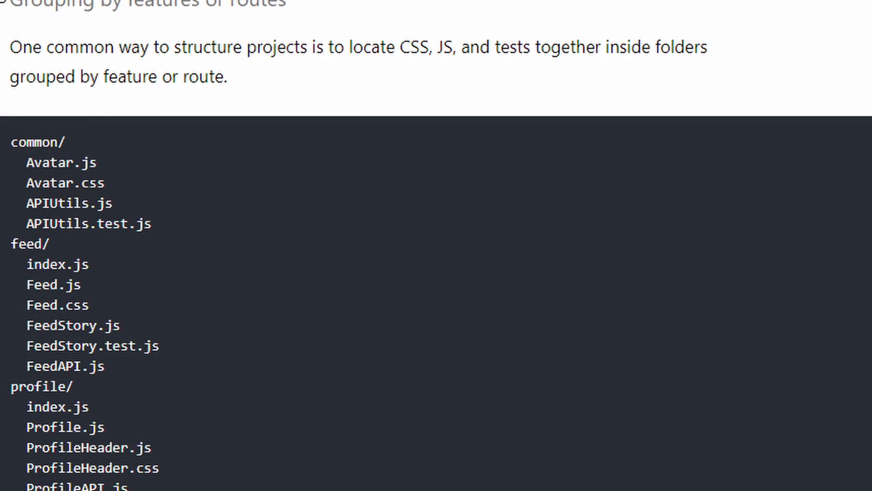
scroll(up, 3)
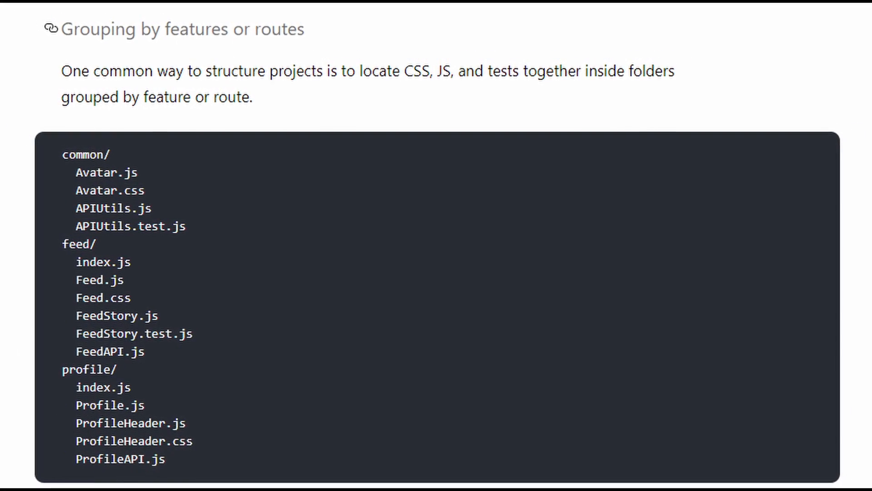
scroll(down, 3)
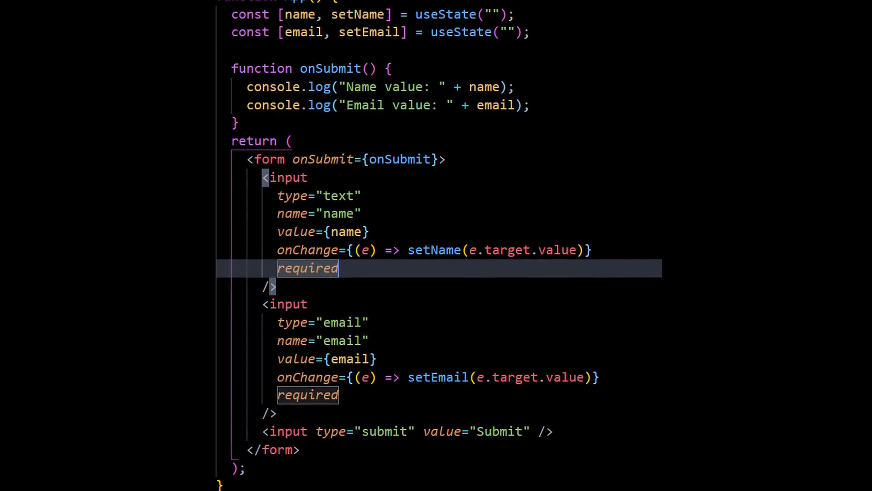
scroll(down, 3)
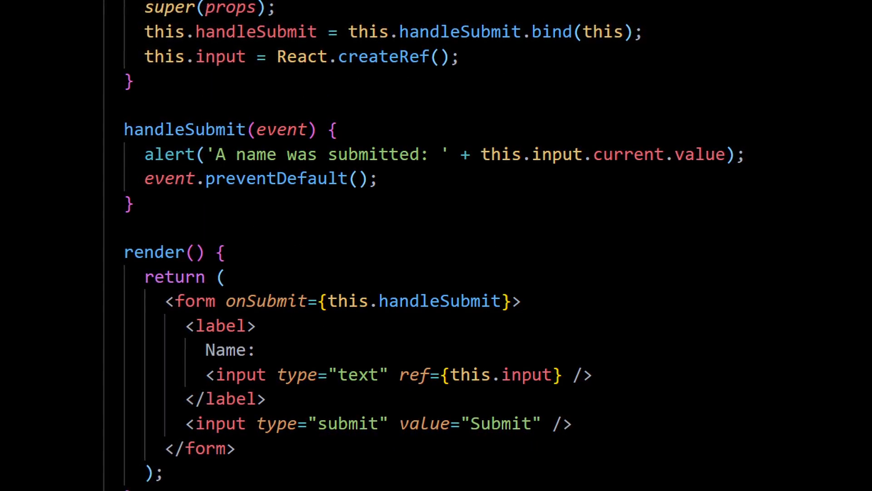
scroll(down, 3)
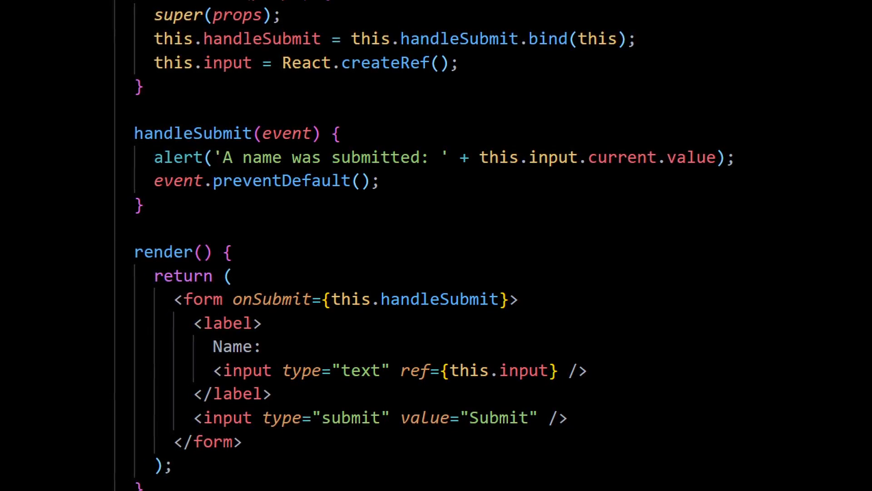